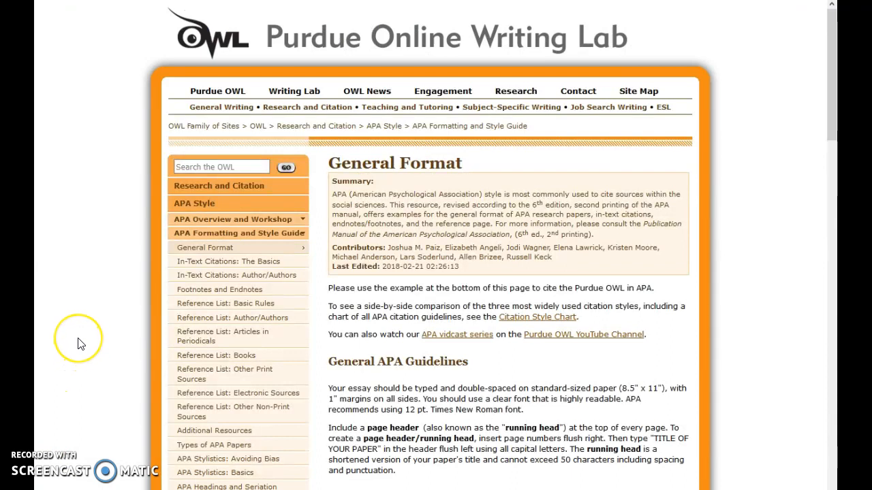
Open Purdue OWL's APA sample paper PDF and scroll to its page 9 References list.
scroll("down", 3)
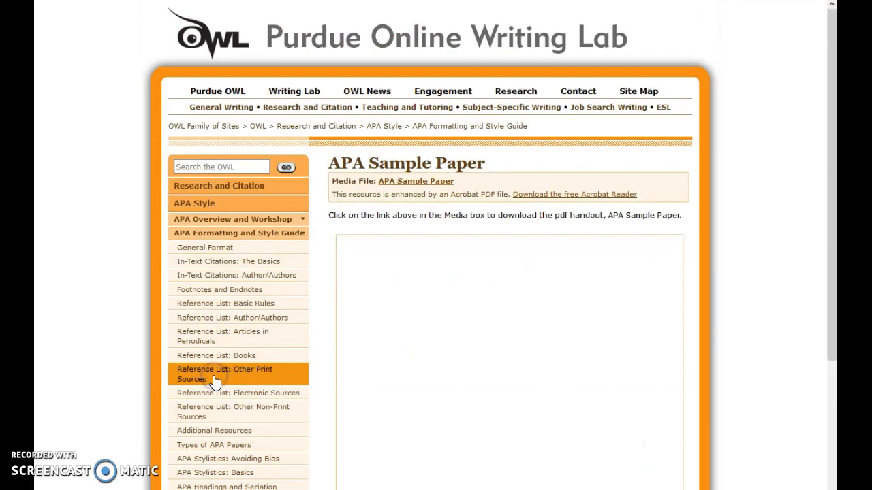
left_click(415, 182)
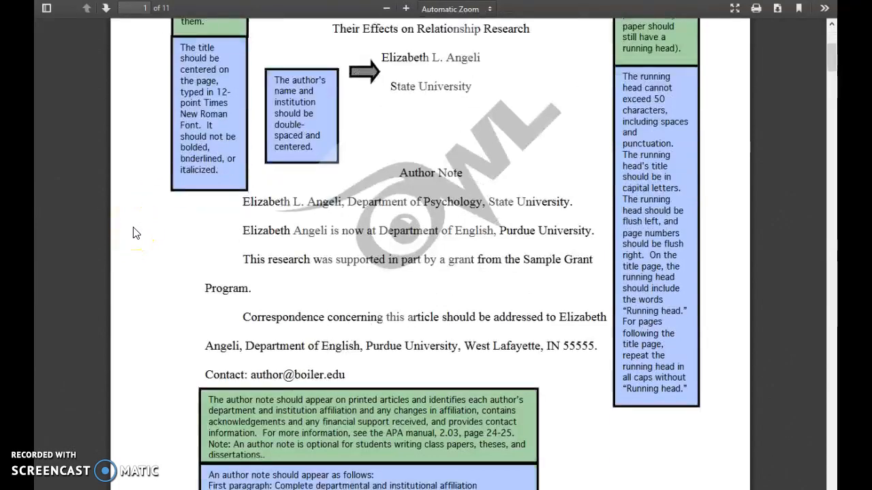
scroll("down", 3)
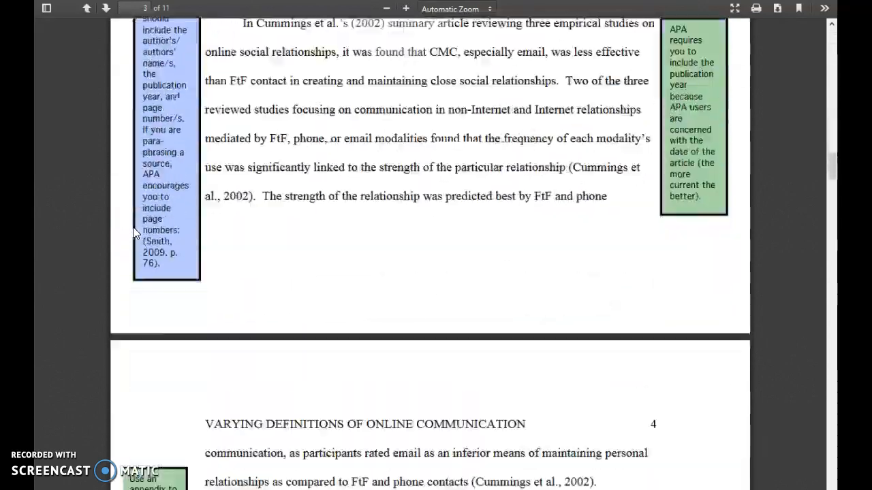
scroll("down", 3)
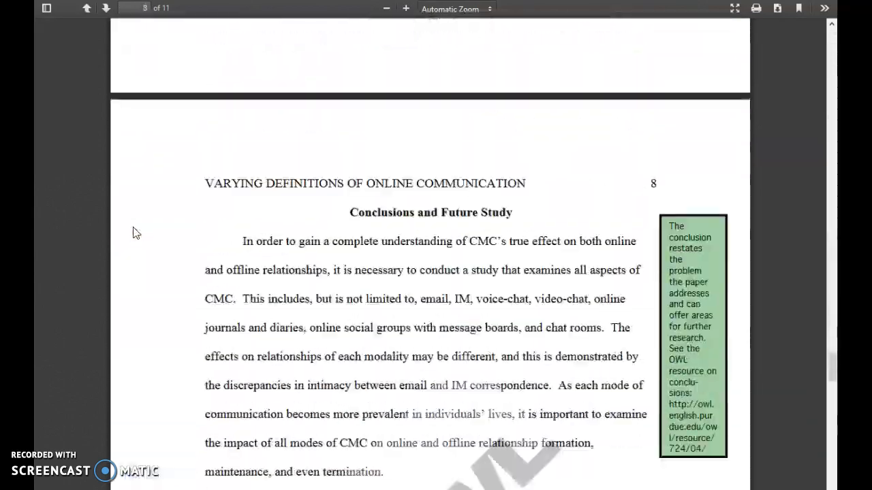
scroll("down", 3)
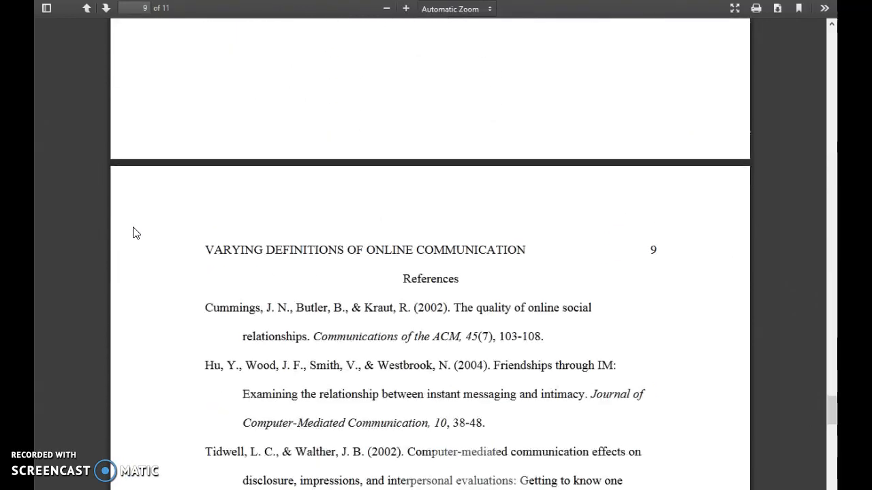
scroll("down", 3)
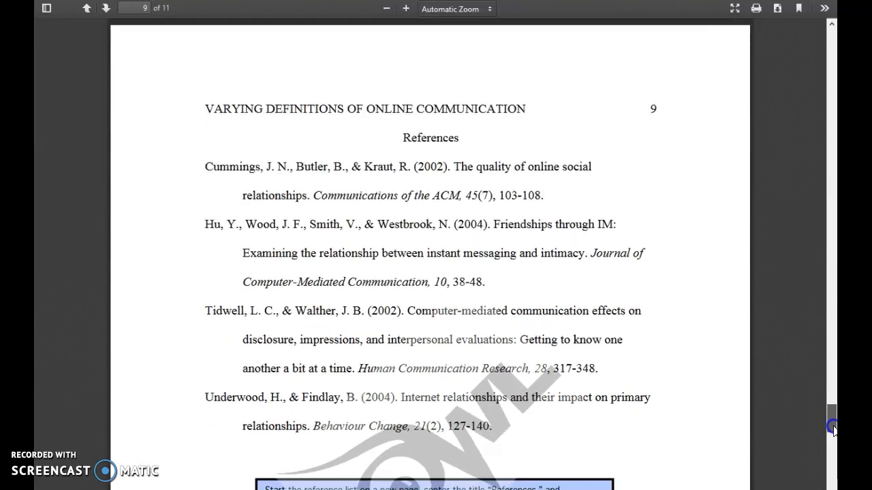
scroll("down", 3)
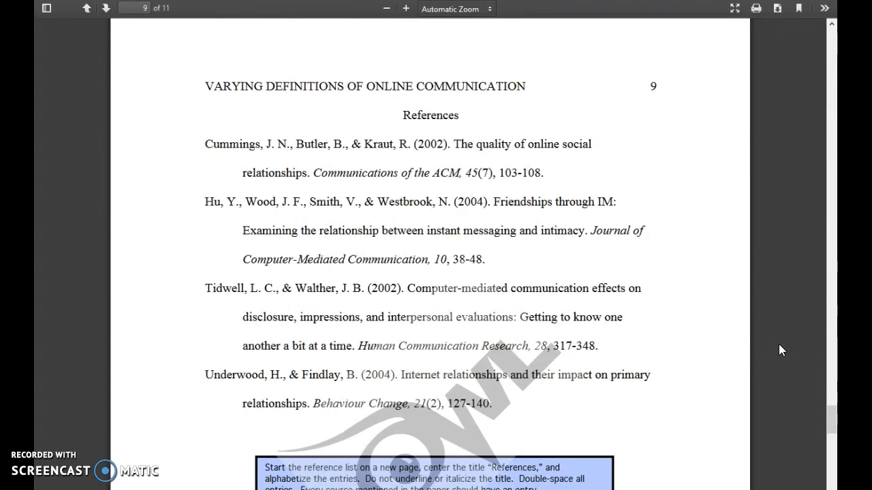
mouse_move(198, 155)
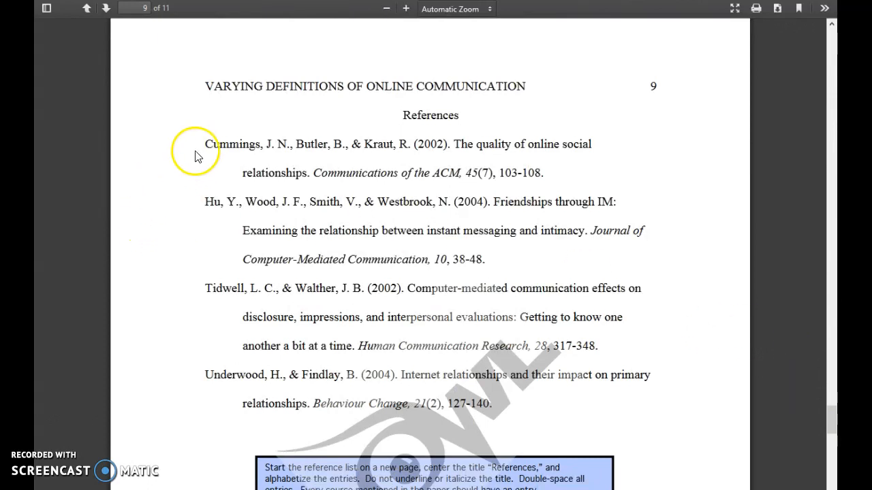
mouse_move(194, 372)
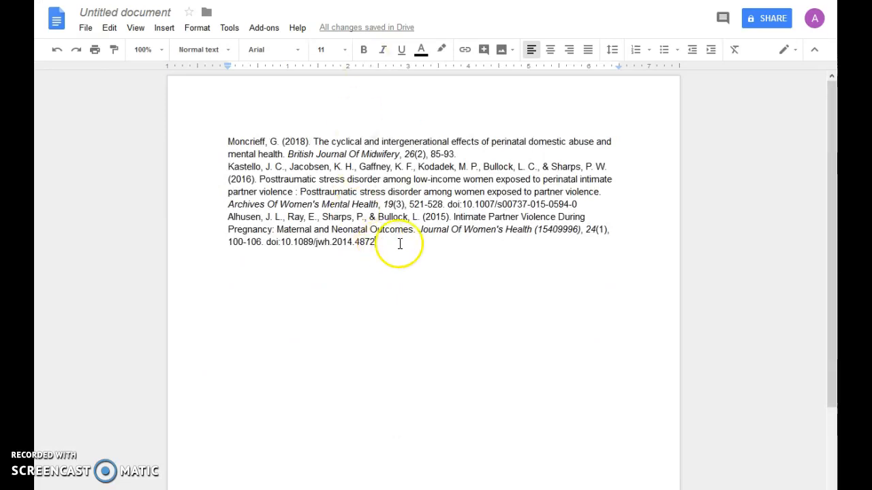
Format the whole document in Times New Roman, size 12, with Double line spacing.
key("ctrl+a")
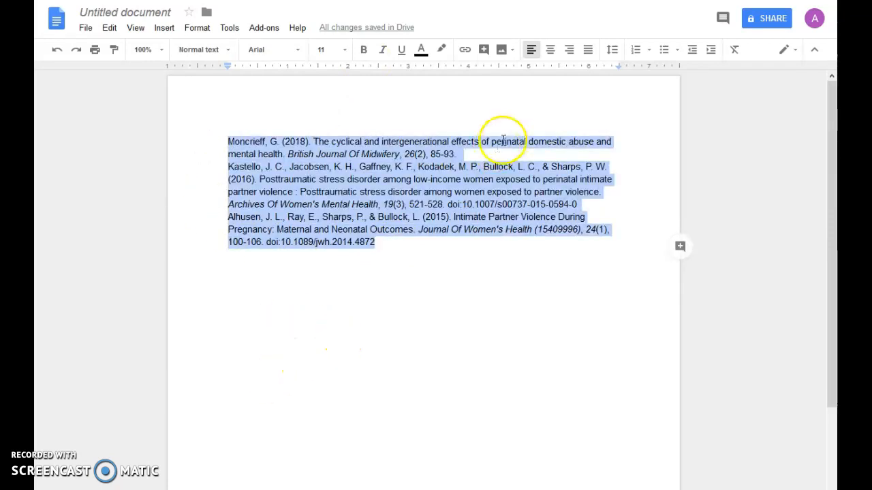
left_click(268, 49)
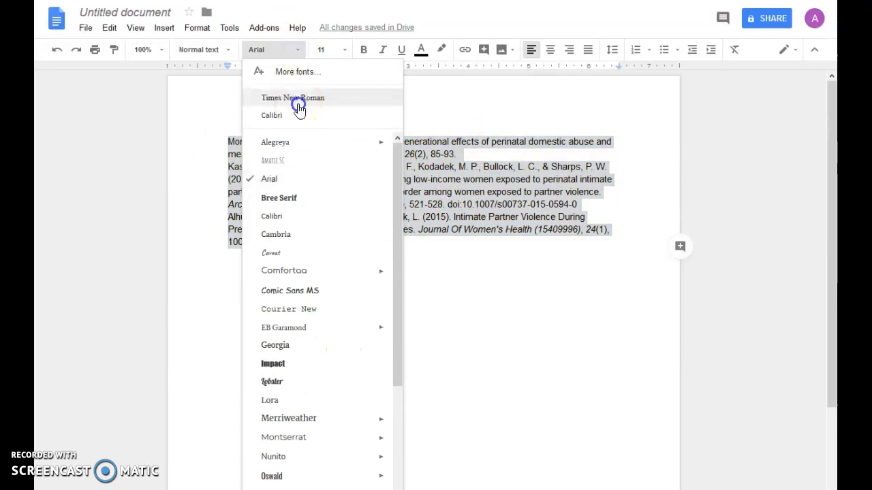
left_click(294, 98)
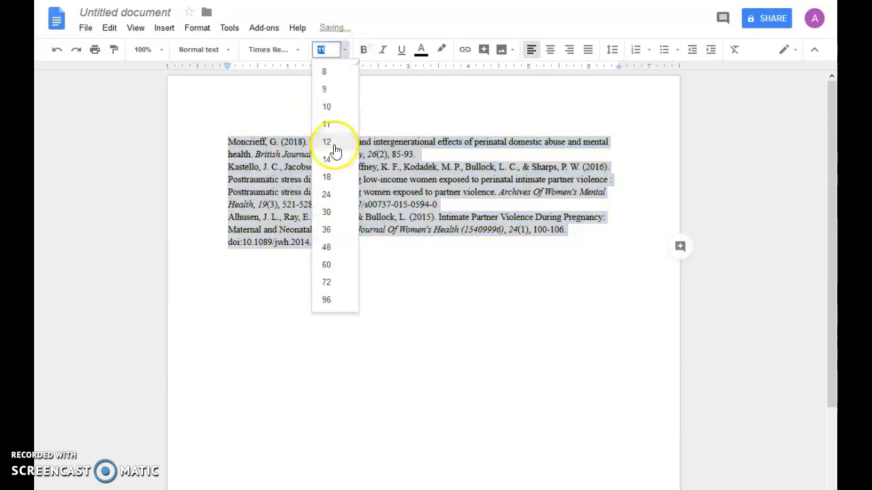
left_click(325, 142)
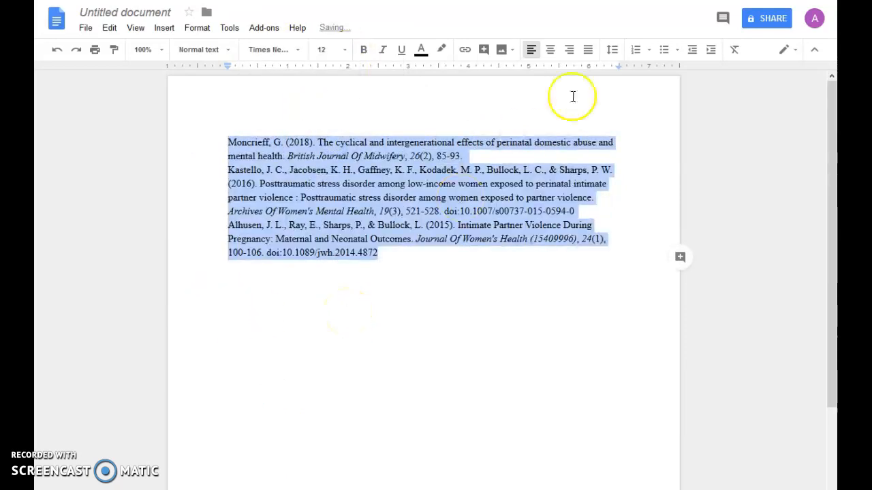
left_click(611, 49)
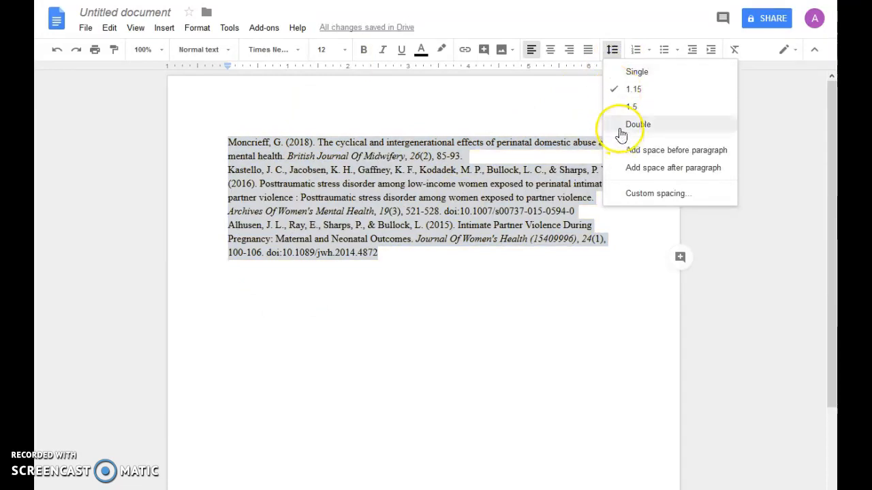
left_click(638, 125)
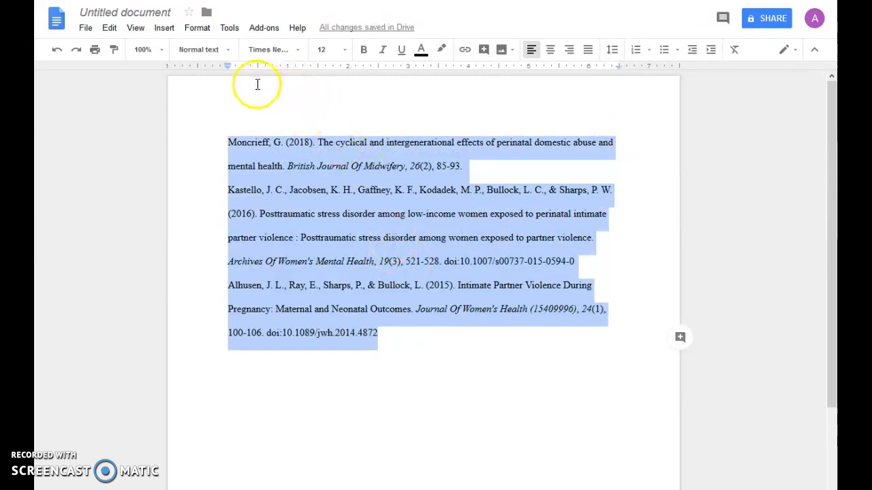
mouse_move(230, 77)
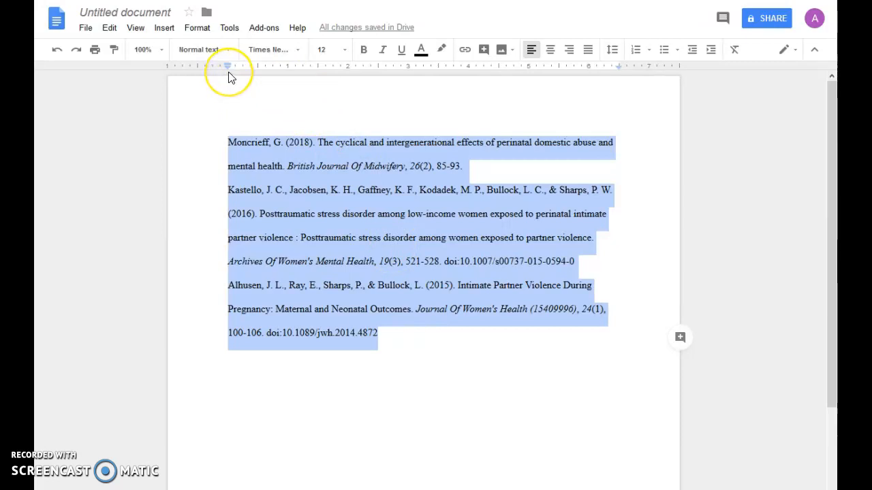
mouse_move(227, 68)
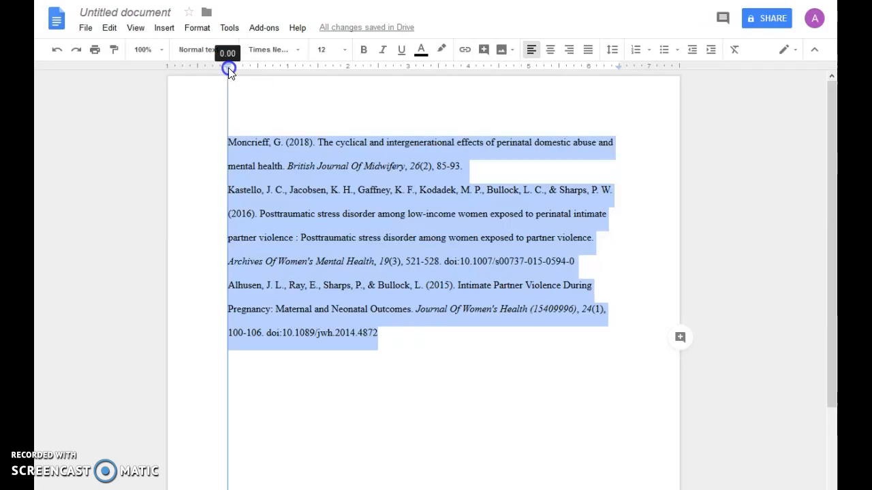
Set the entries' left indent to 0.50 inch with the first line back at 0.
left_click_drag(228, 68, 255, 68)
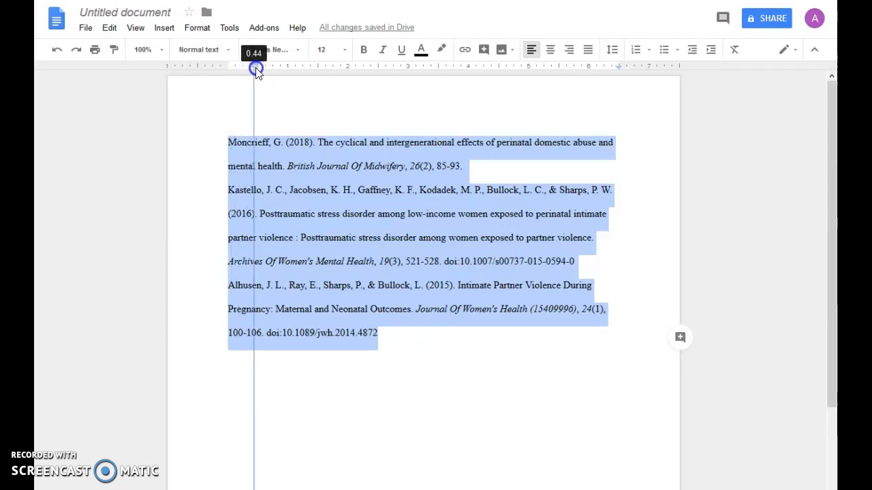
left_click_drag(255, 68, 256, 67)
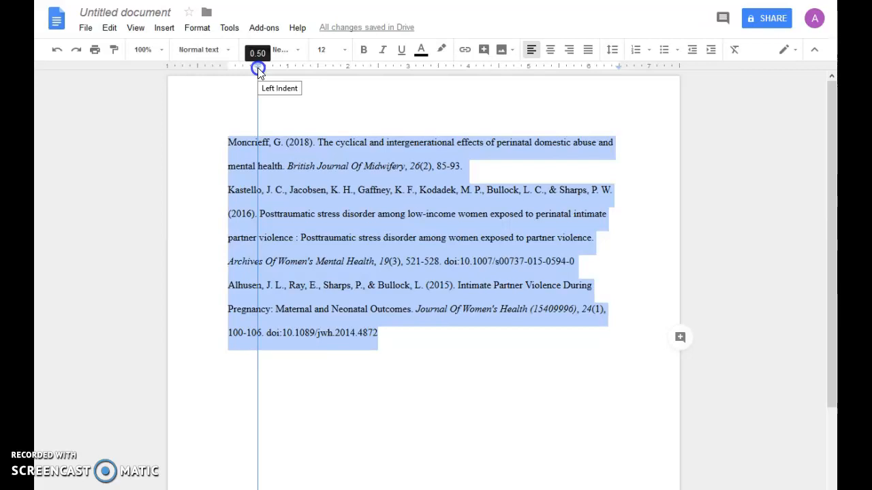
left_click_drag(258, 66, 257, 66)
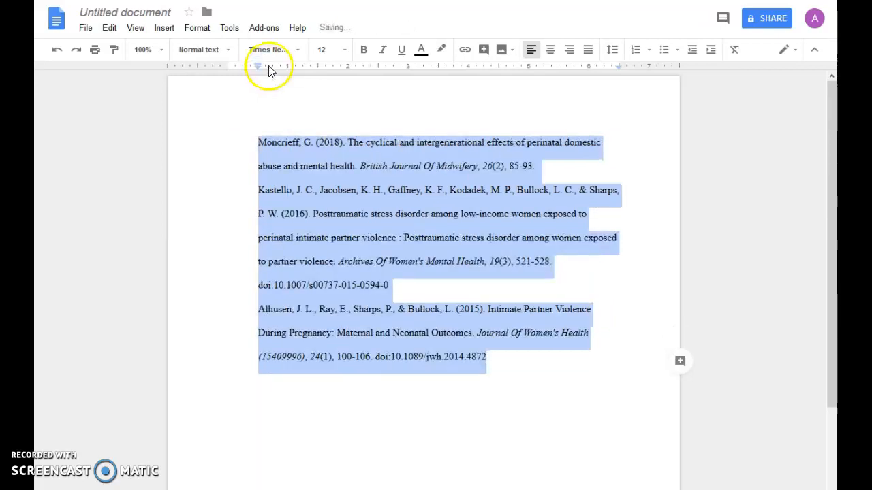
mouse_move(259, 68)
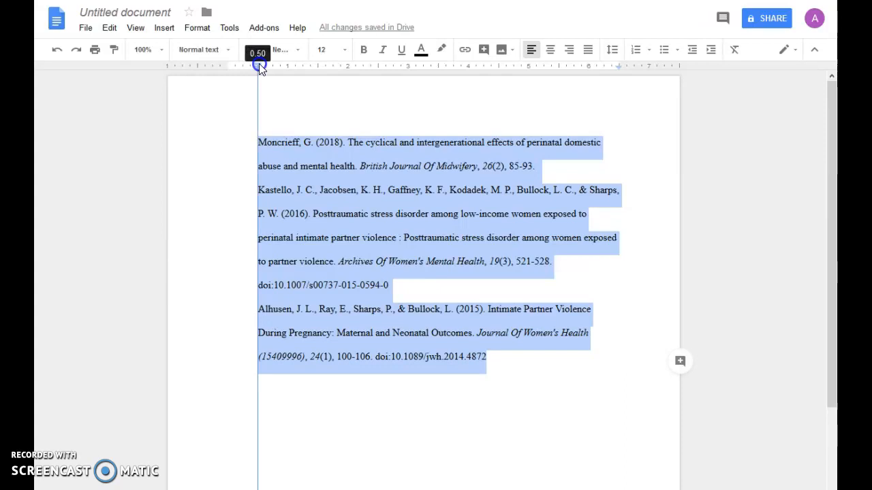
left_click_drag(258, 66, 239, 66)
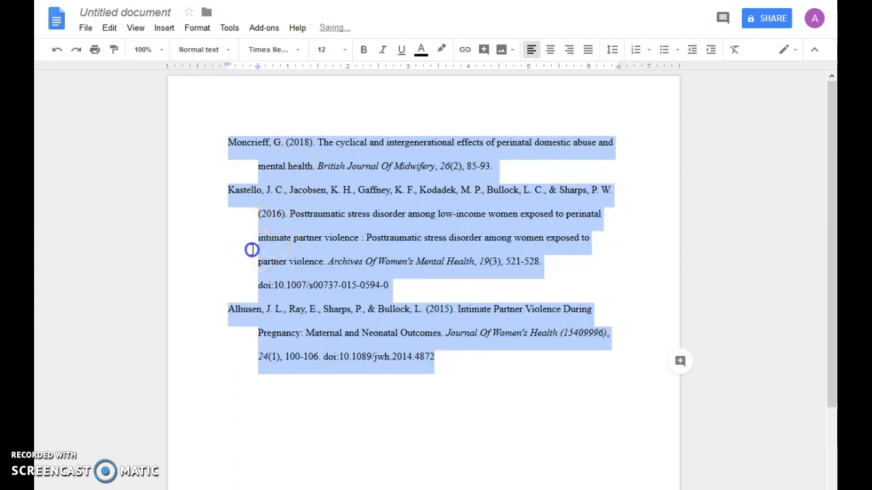
left_click(266, 272)
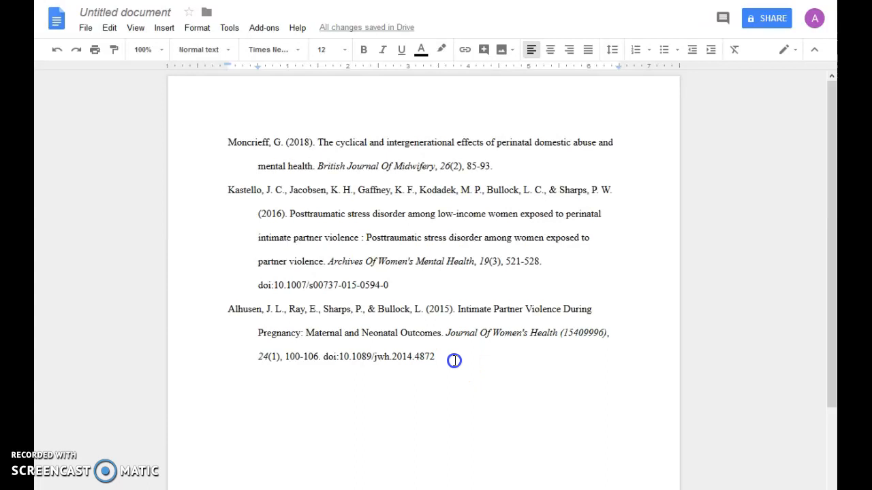
left_click_drag(454, 360, 231, 307)
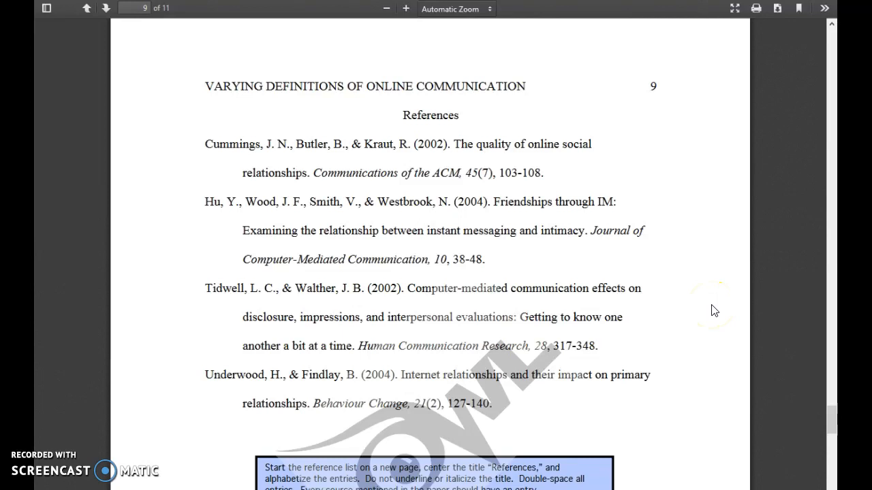
mouse_move(269, 160)
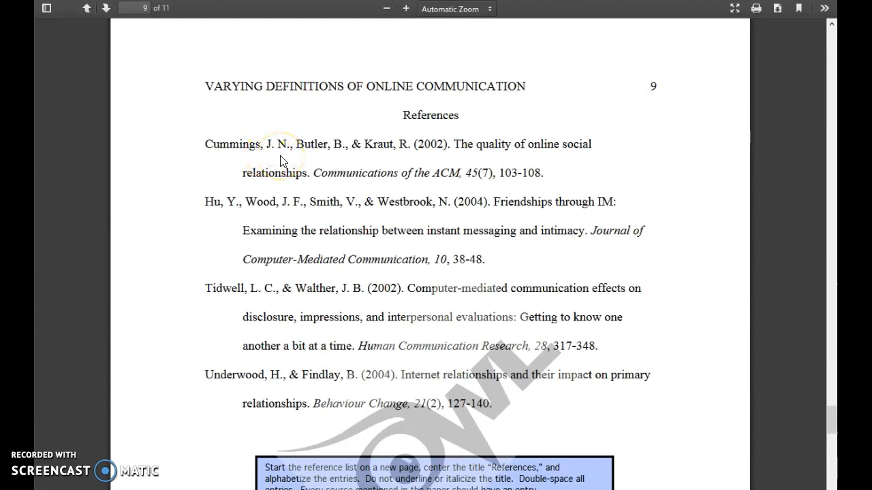
mouse_move(343, 156)
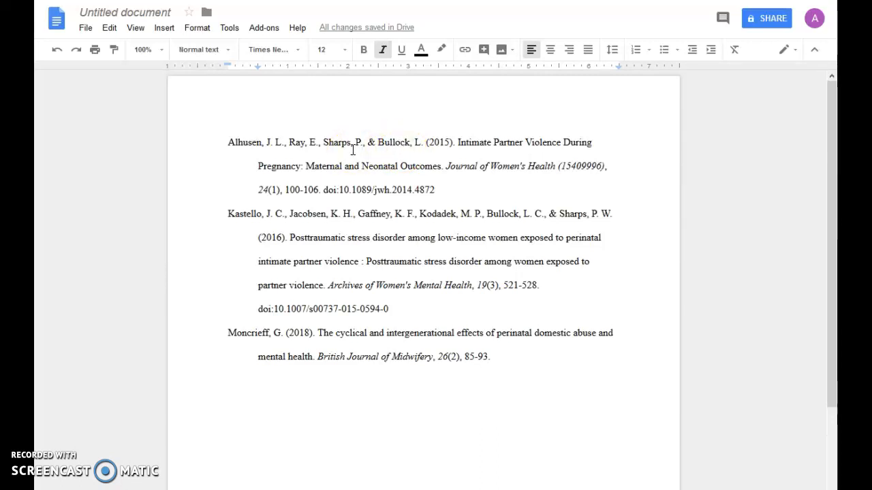
mouse_move(584, 122)
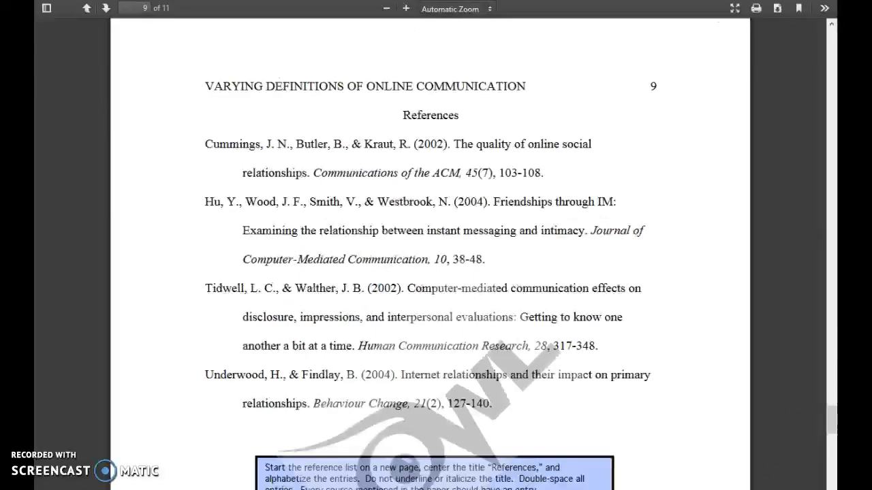
mouse_move(581, 246)
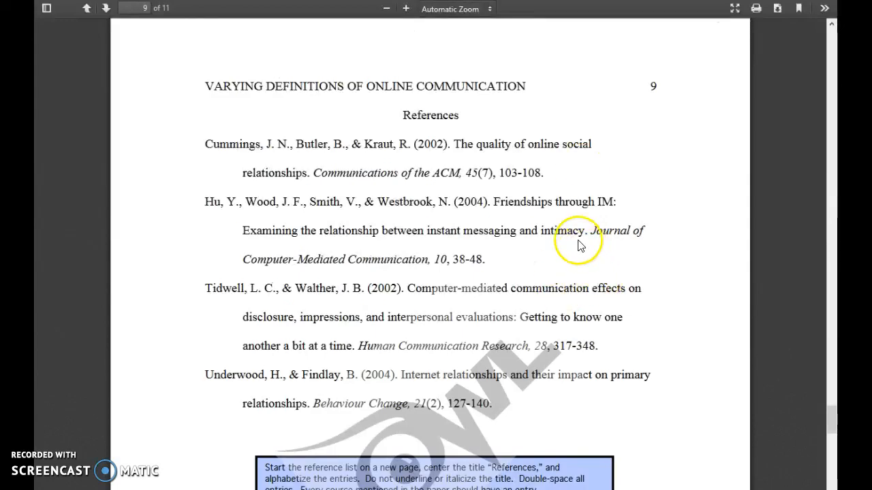
mouse_move(461, 156)
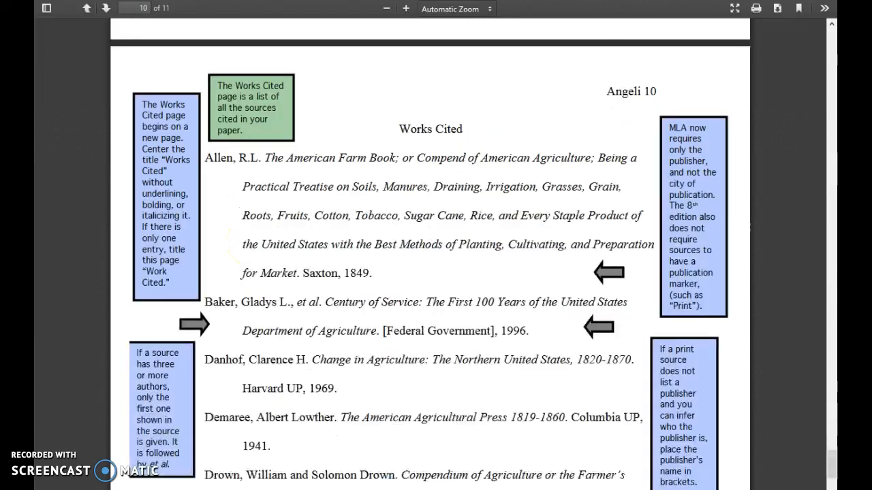
Return to the Google Docs references document.
left_click(85, 12)
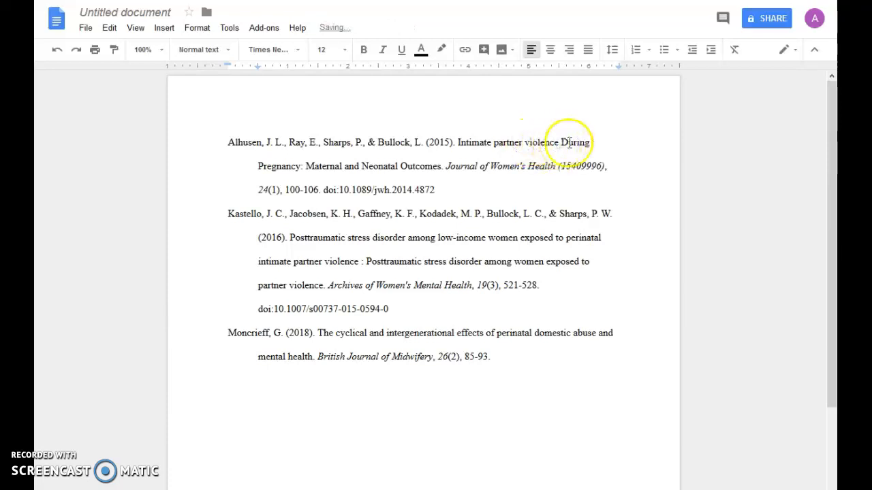
Start editing the capitalized word 'During' in the first entry's article title.
left_click(564, 143)
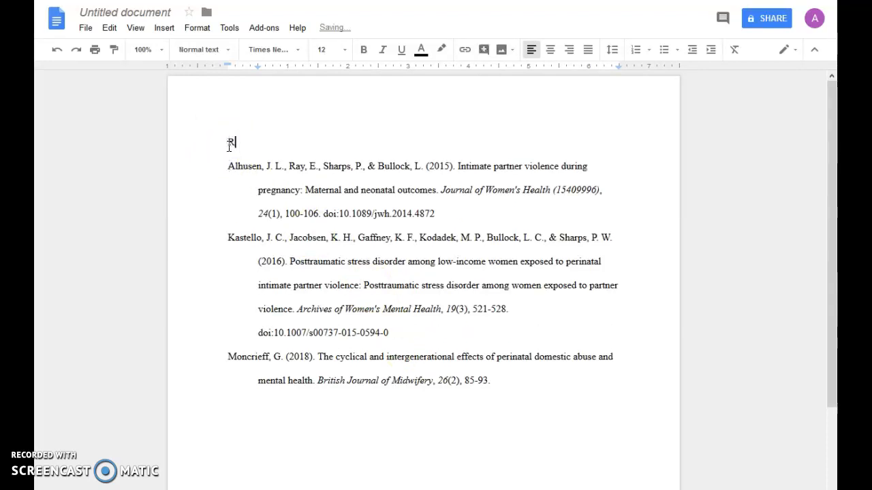
Type 'References' on the first line and select the word for formatting.
type("References")
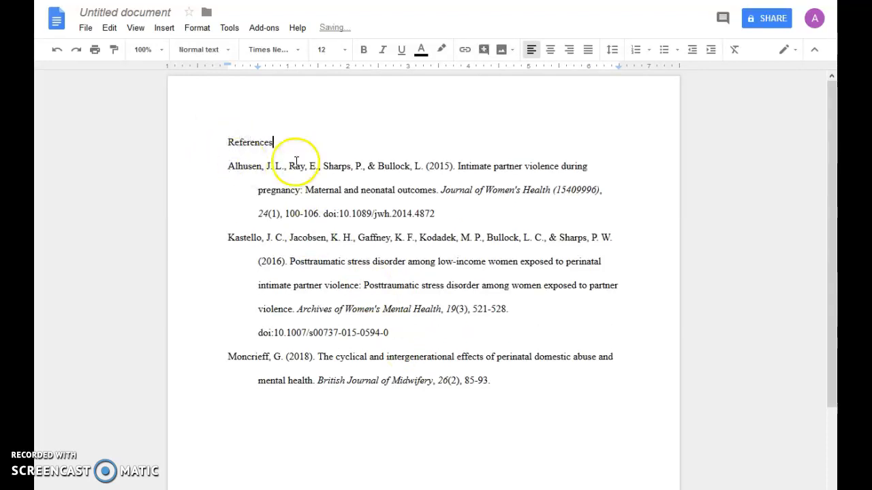
double_click(249, 143)
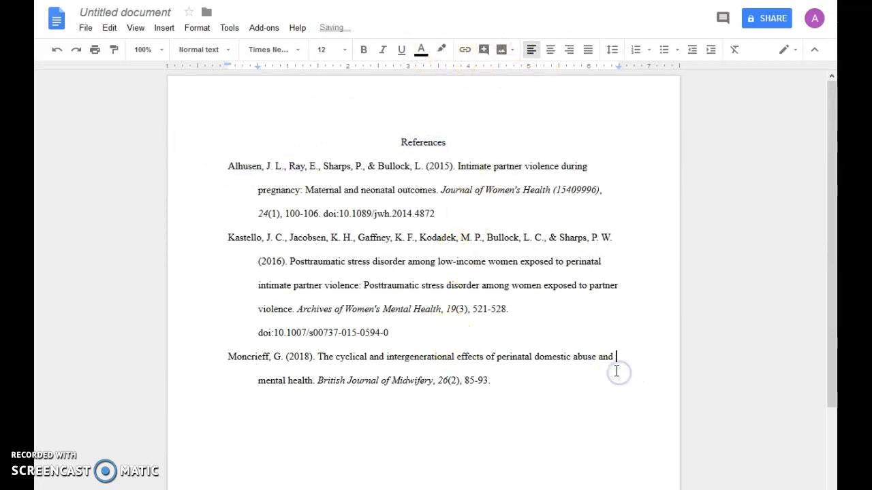
mouse_move(616, 371)
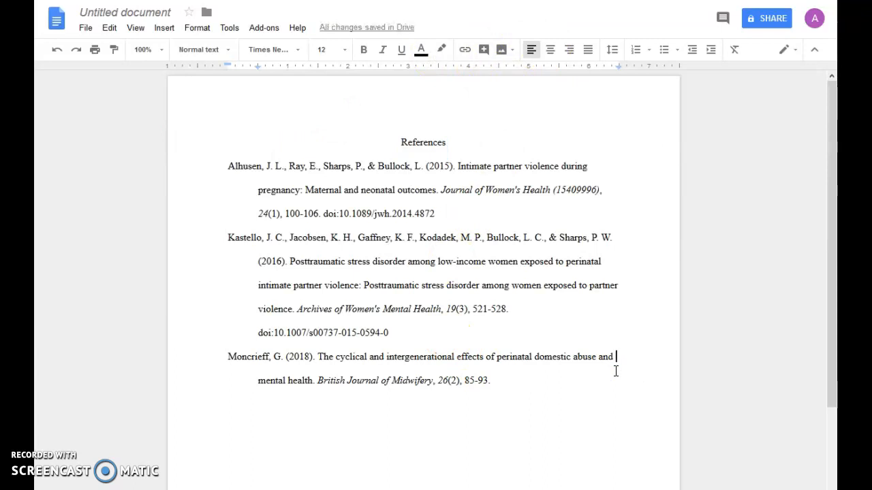